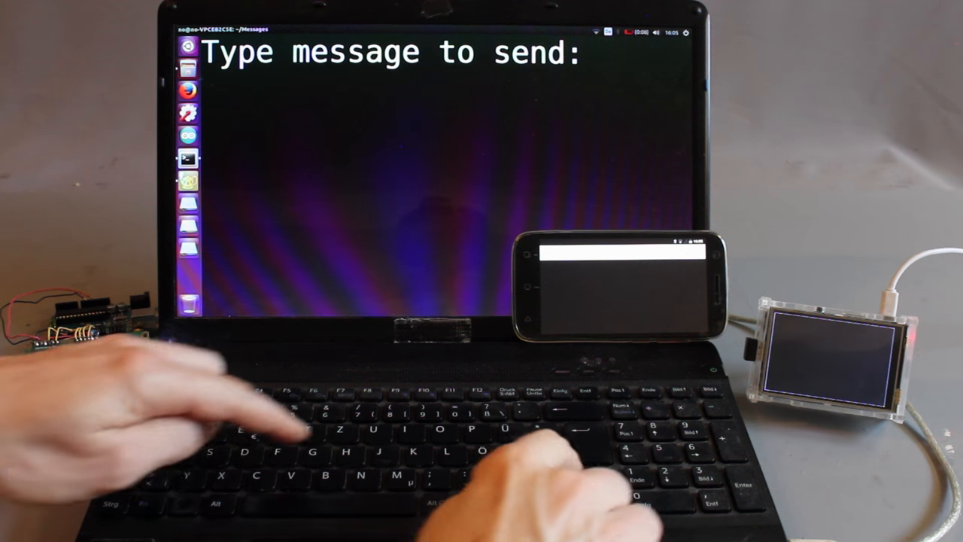
pyautogui.write('Hello')
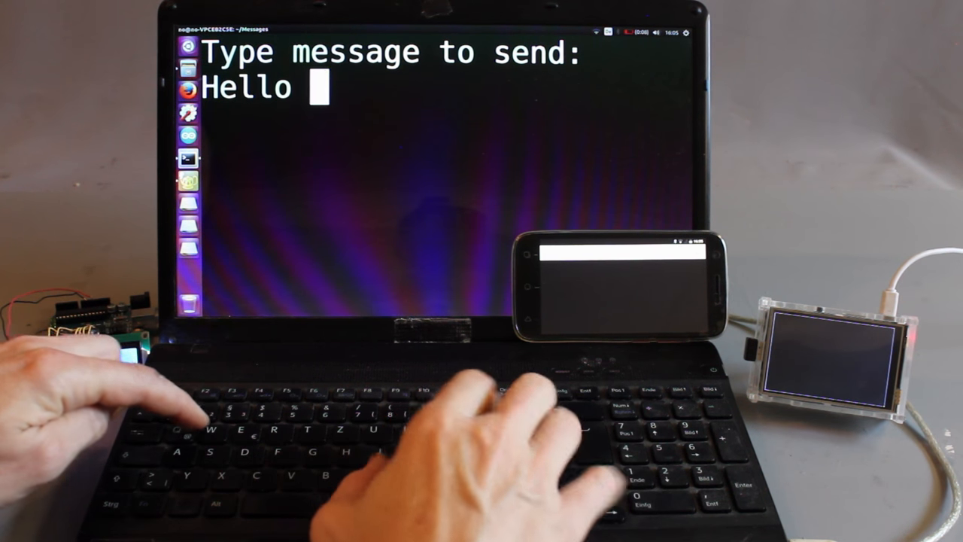
pyautogui.write('World!')
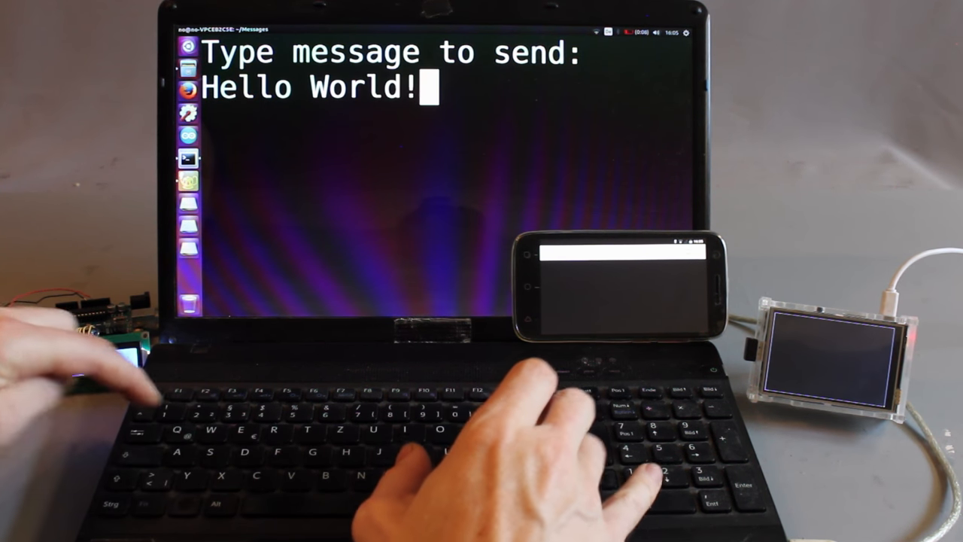